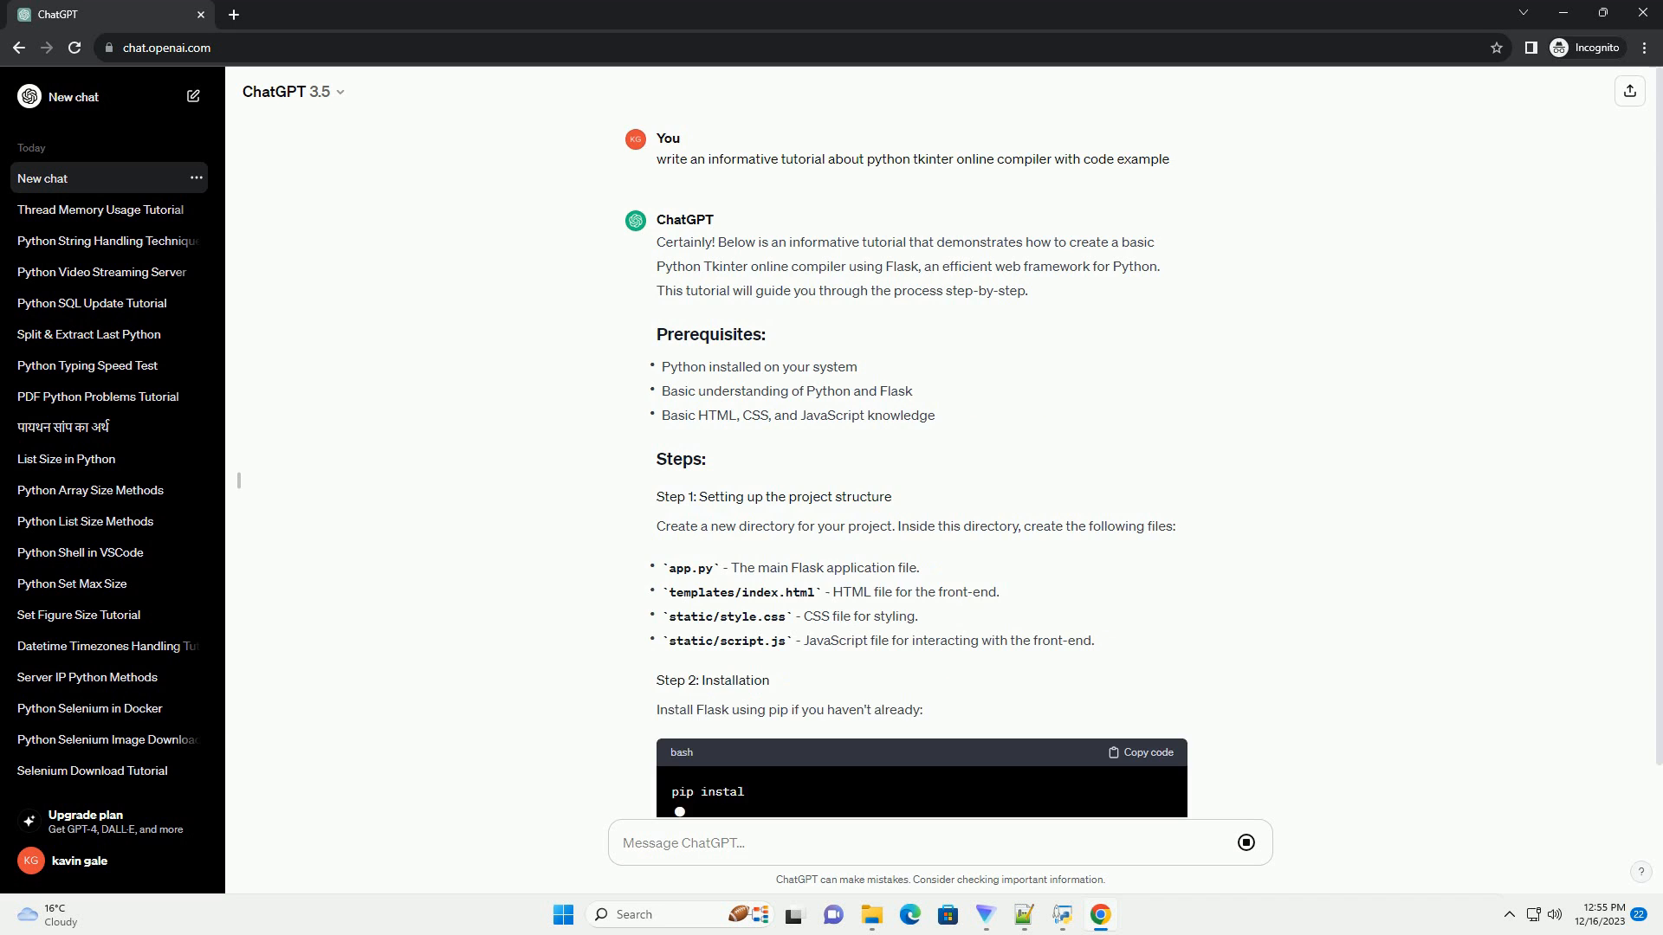
scroll(down, 3)
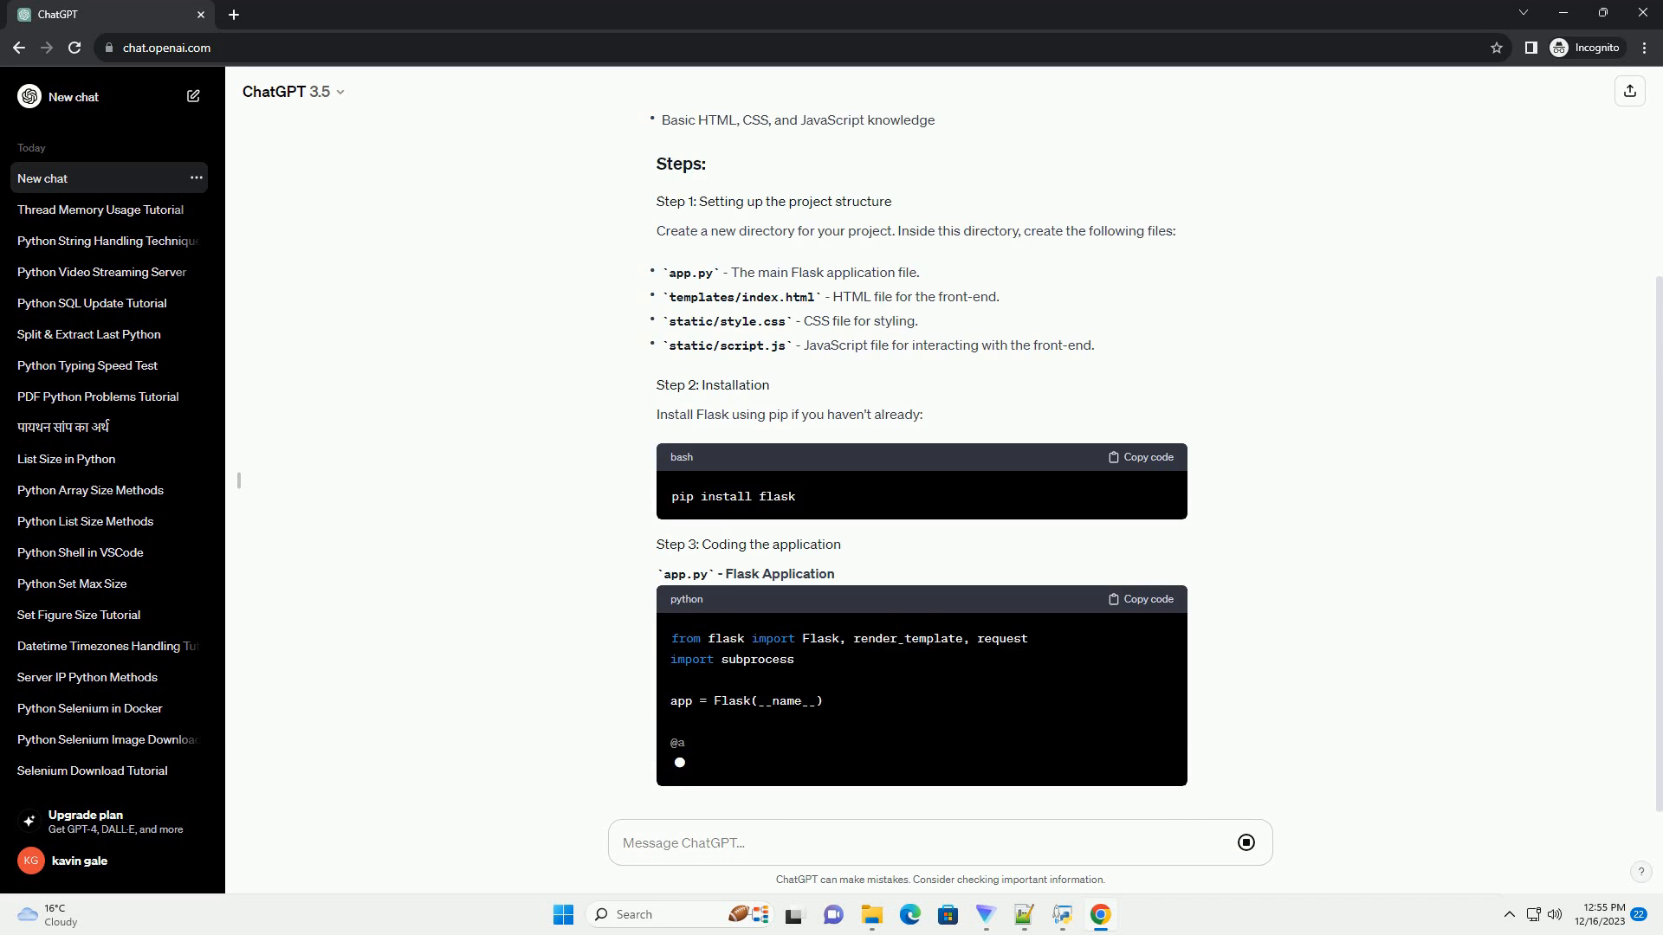
scroll(down, 3)
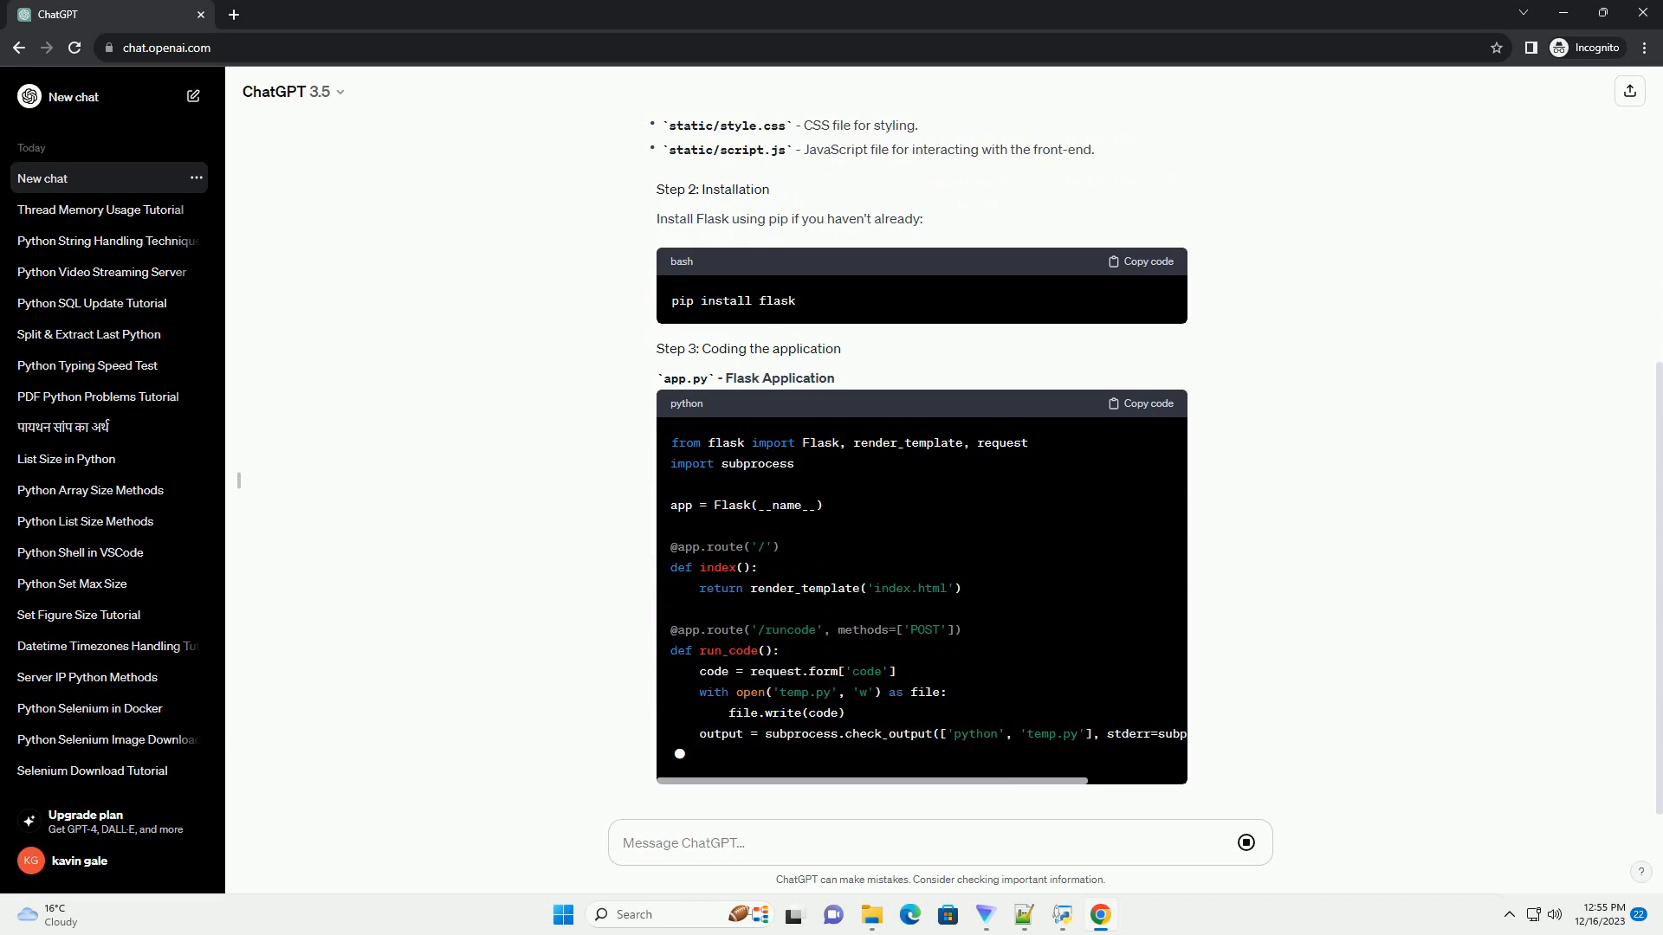
scroll(down, 3)
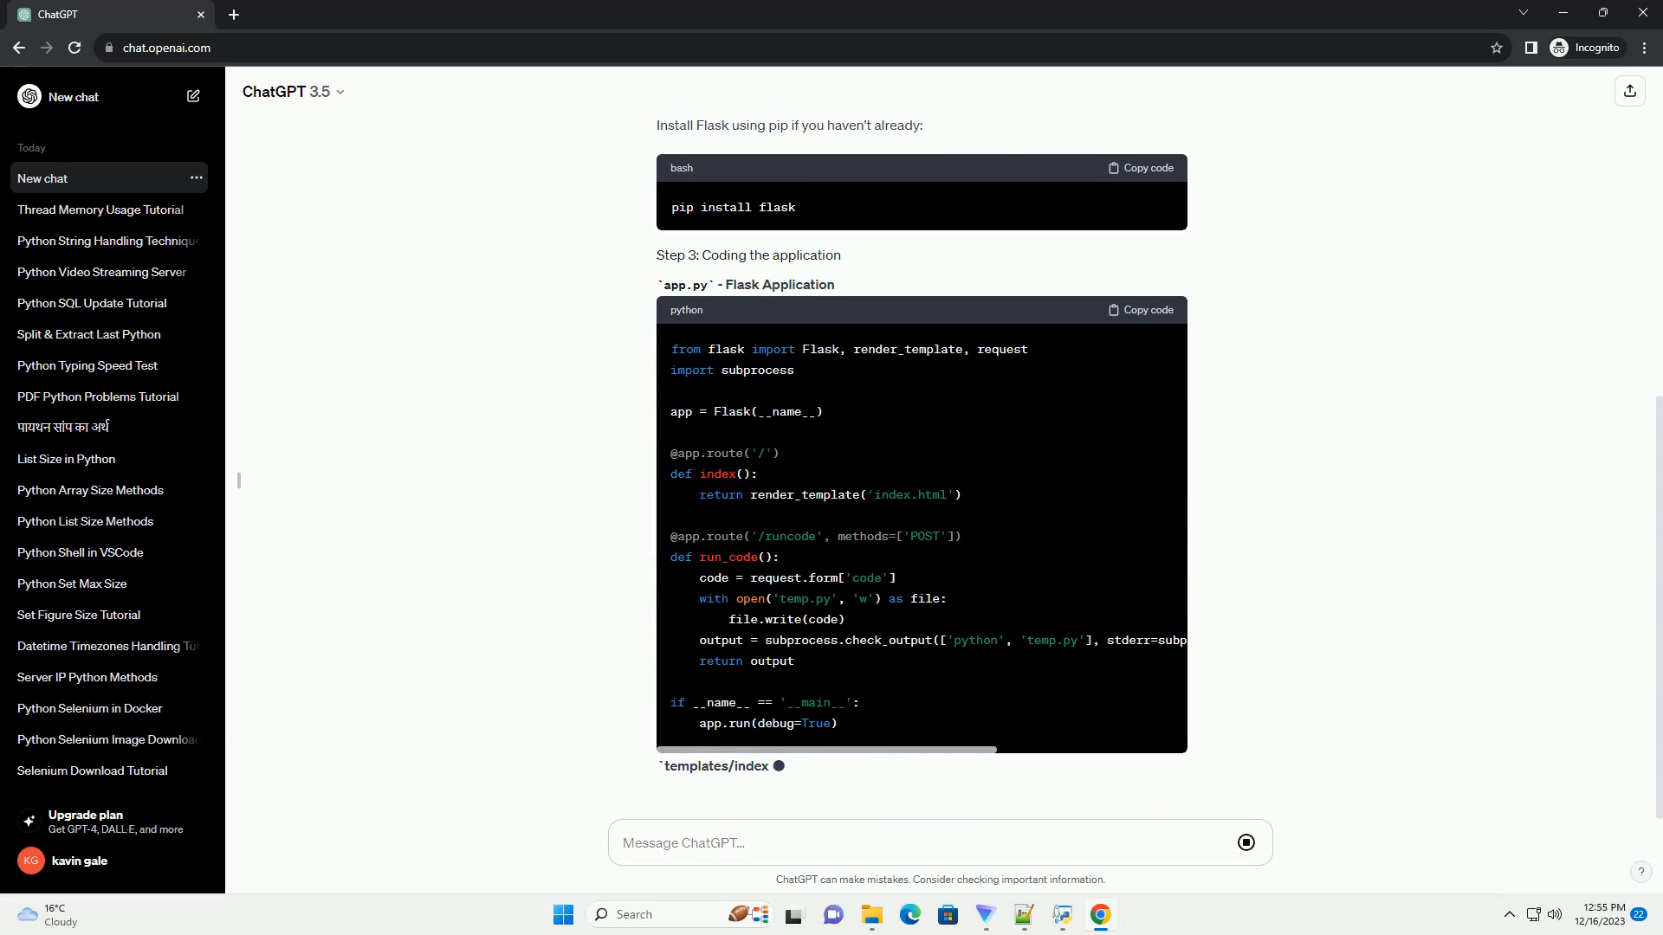
scroll(down, 3)
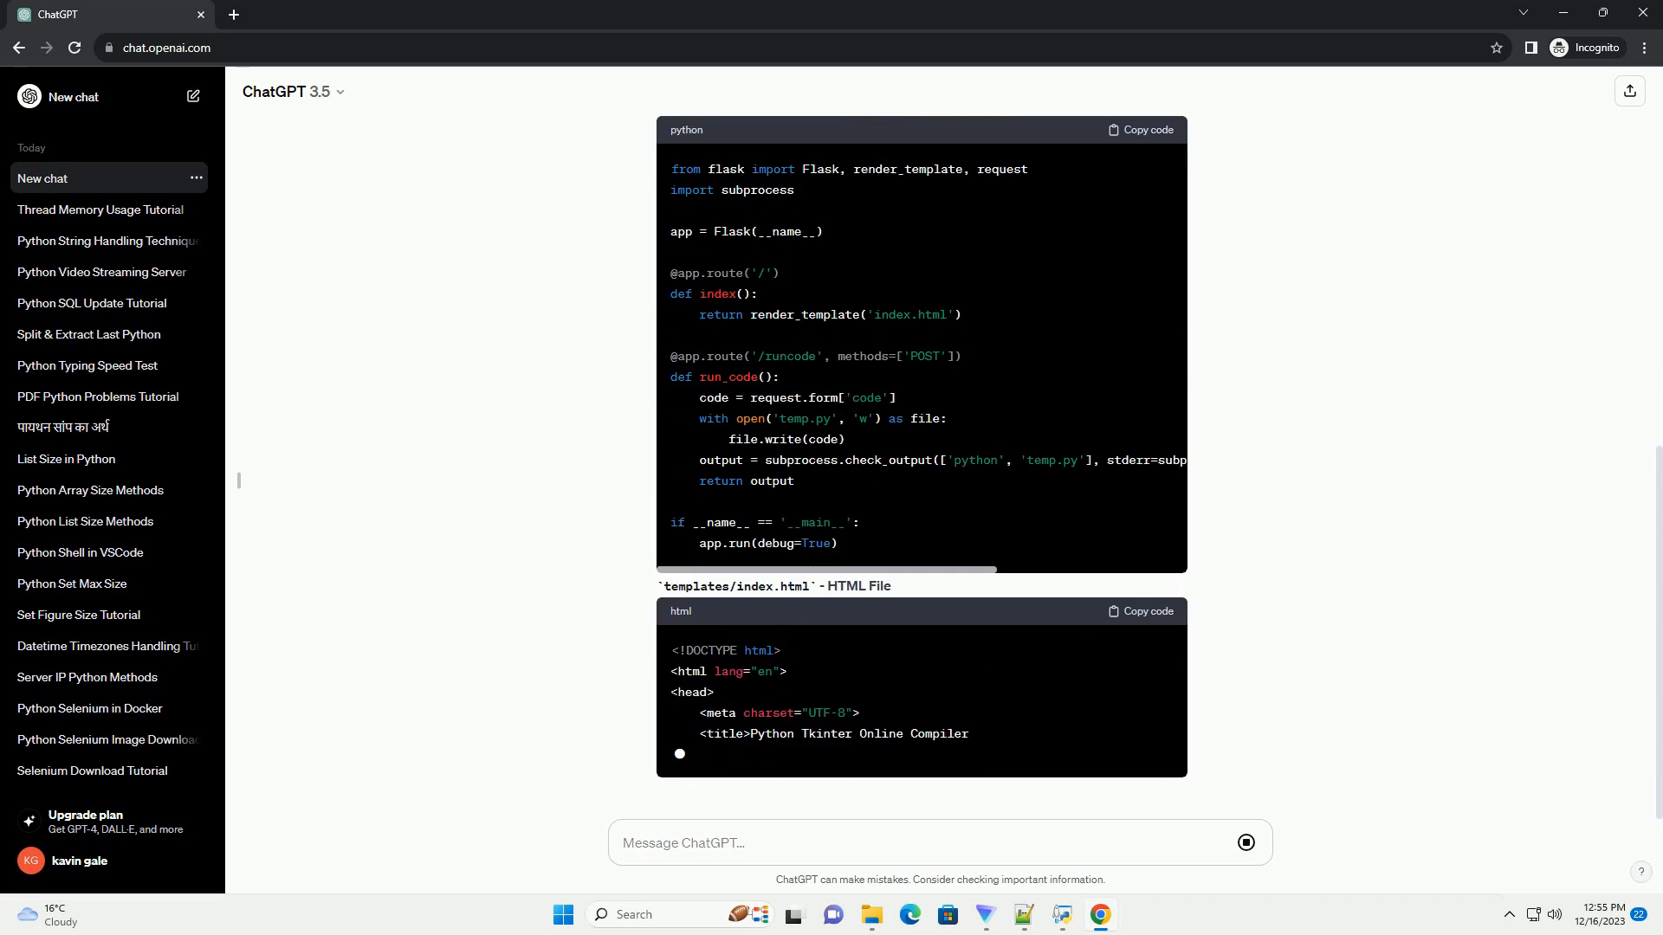
scroll(down, 3)
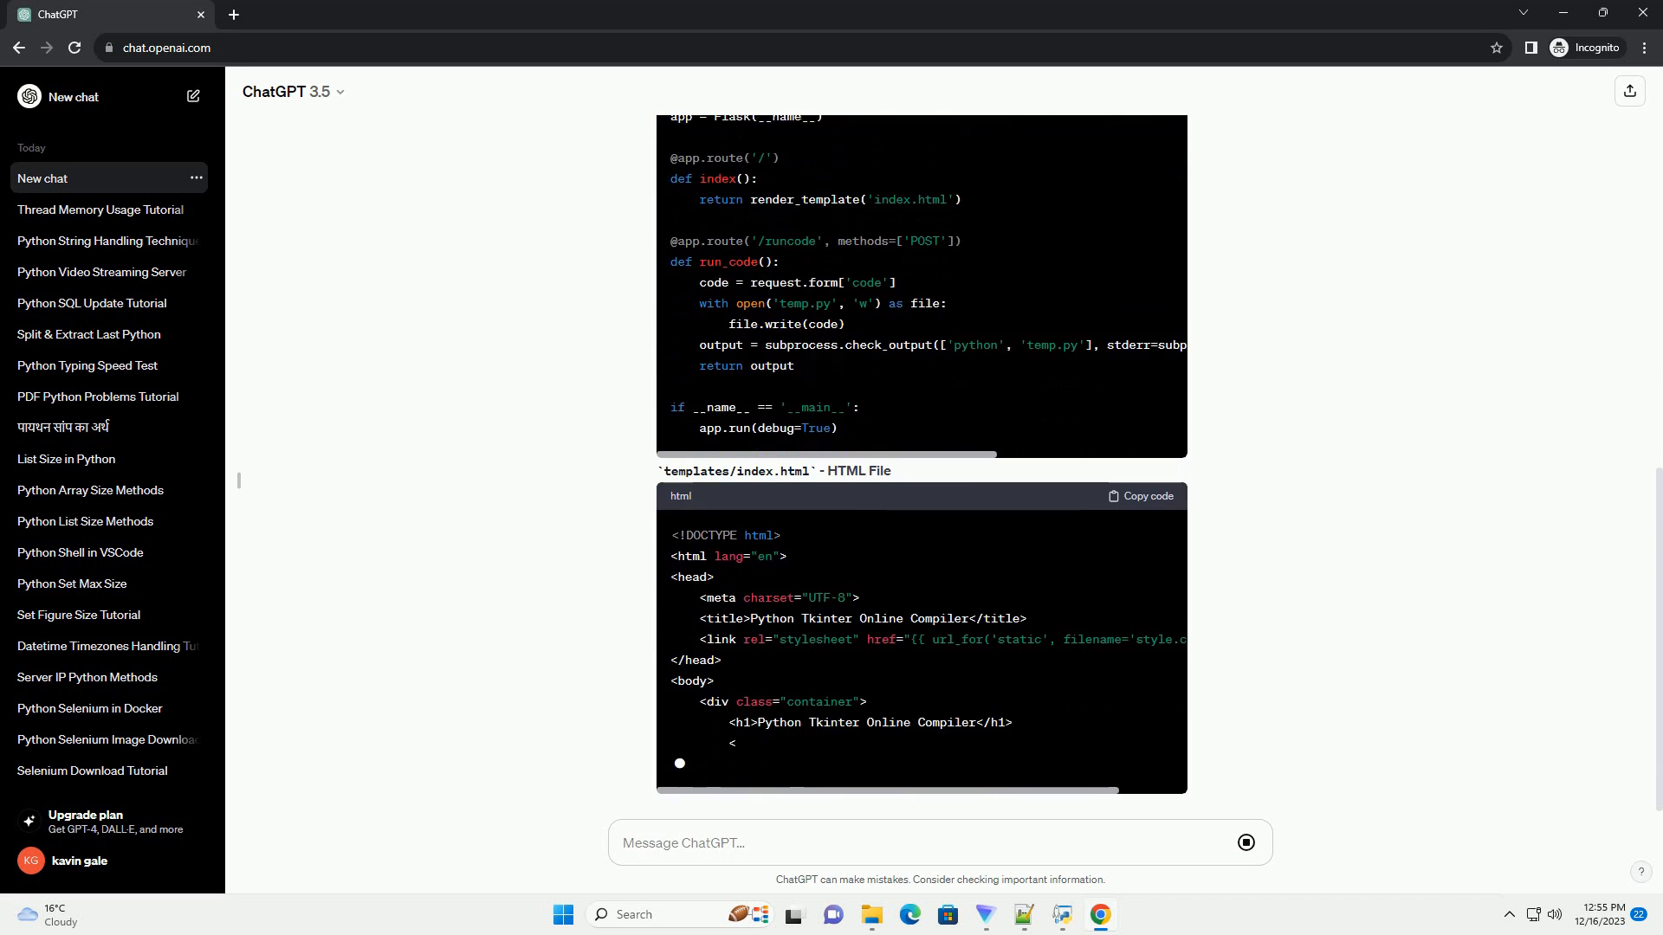
scroll(down, 3)
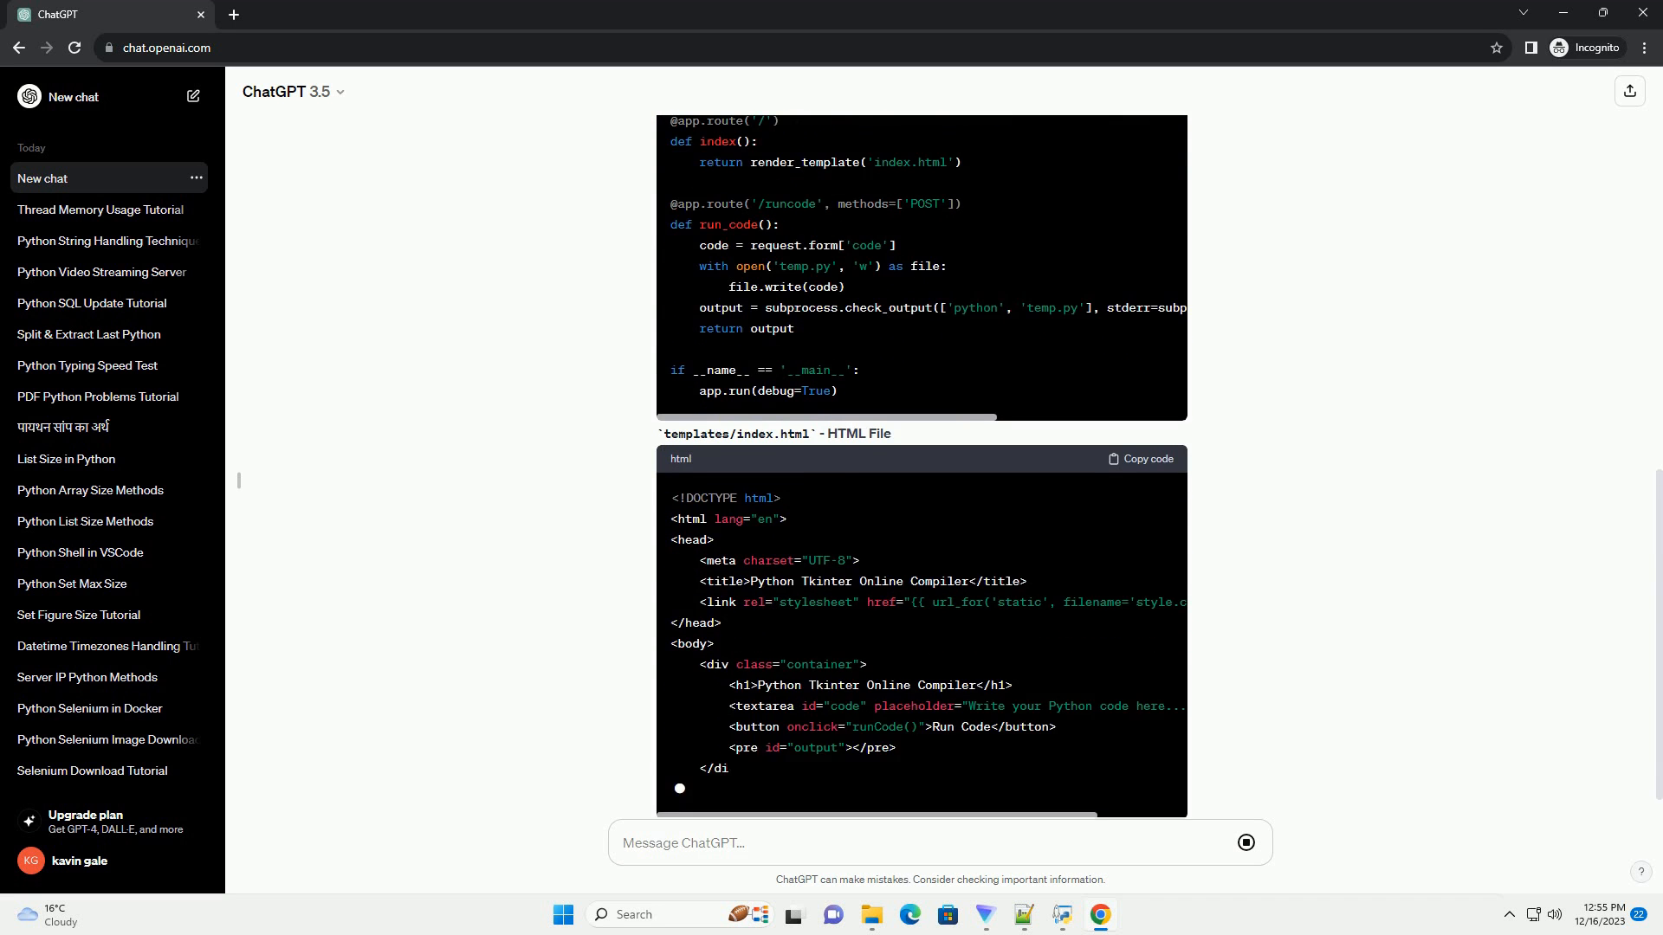
scroll(down, 3)
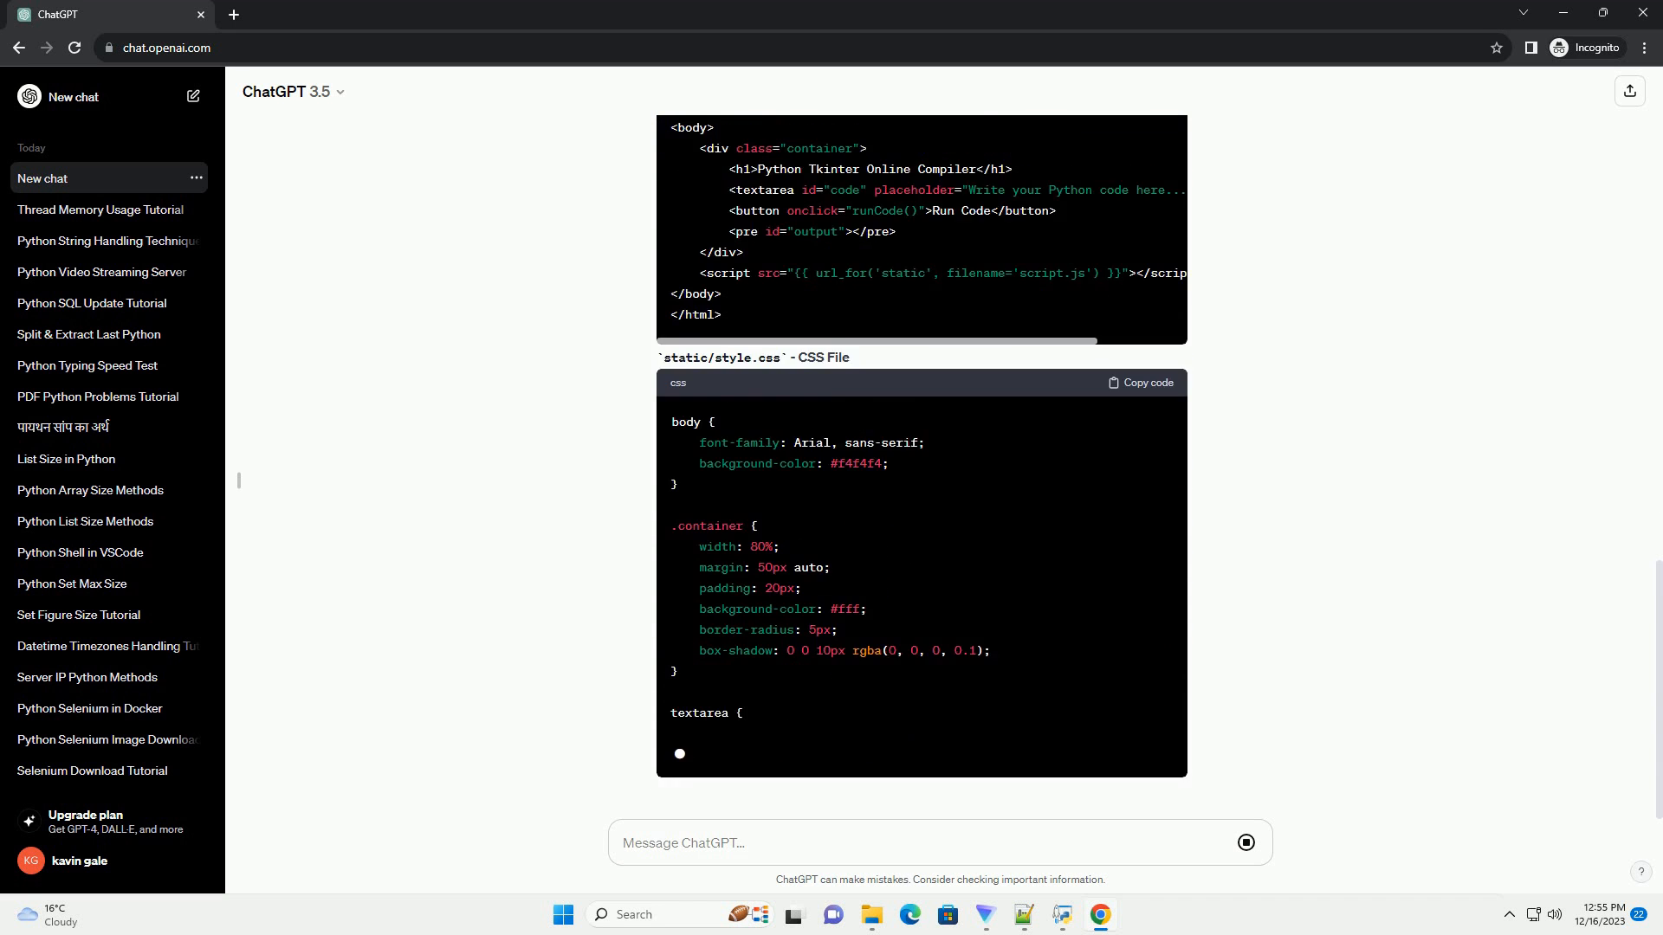
scroll(down, 3)
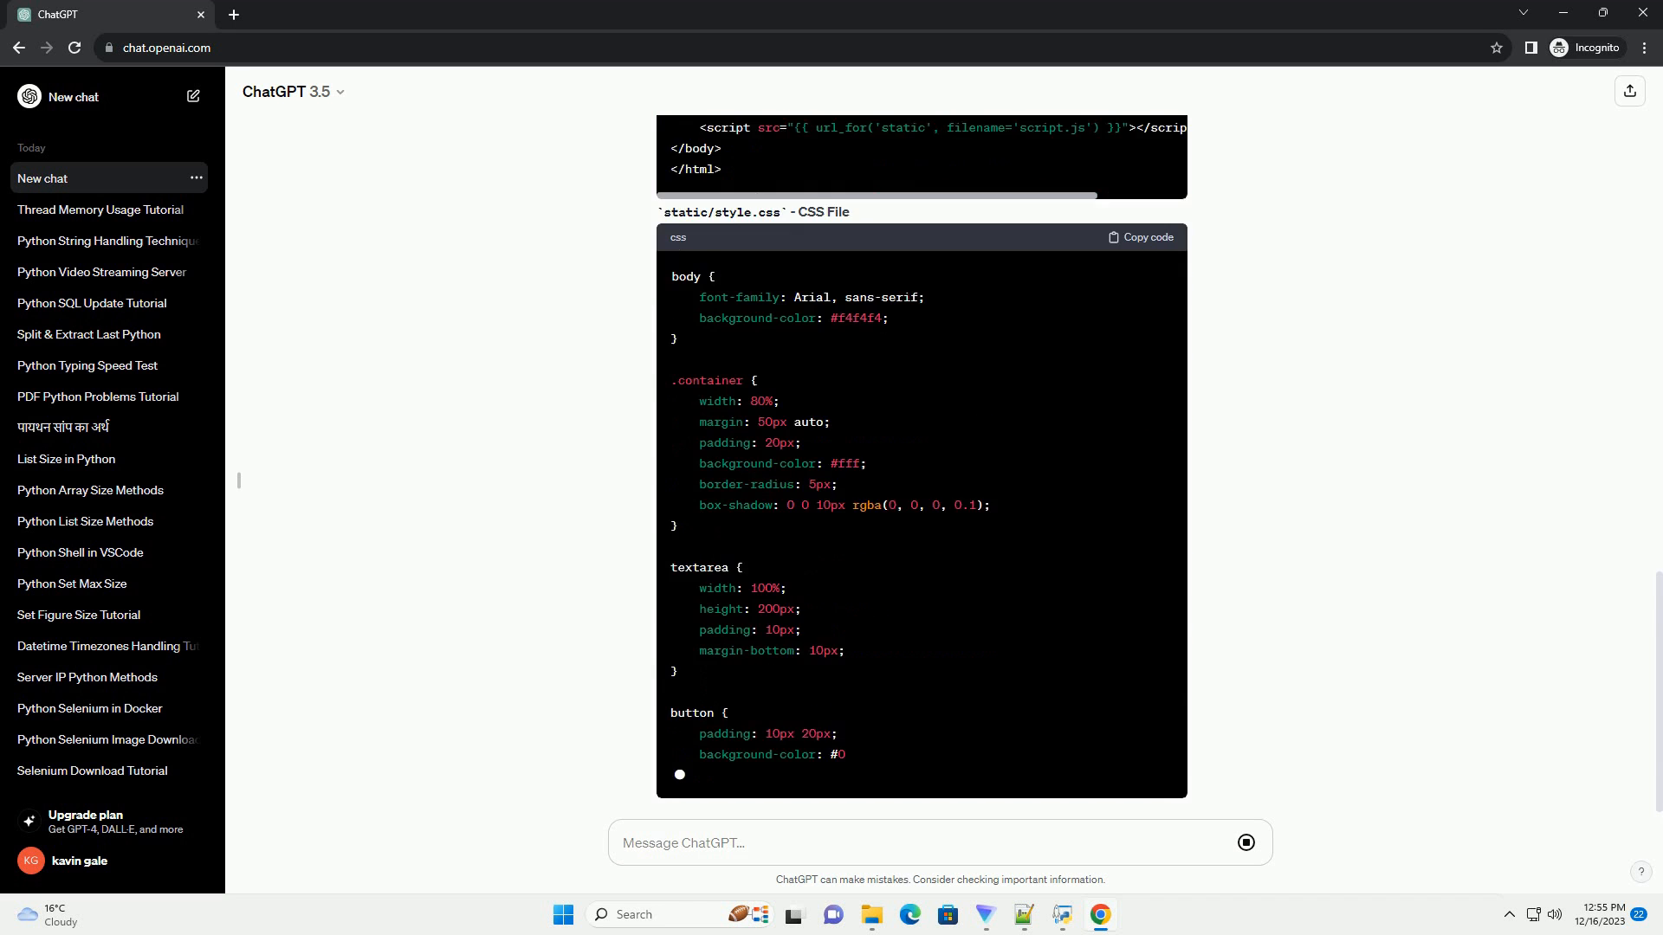
scroll(down, 3)
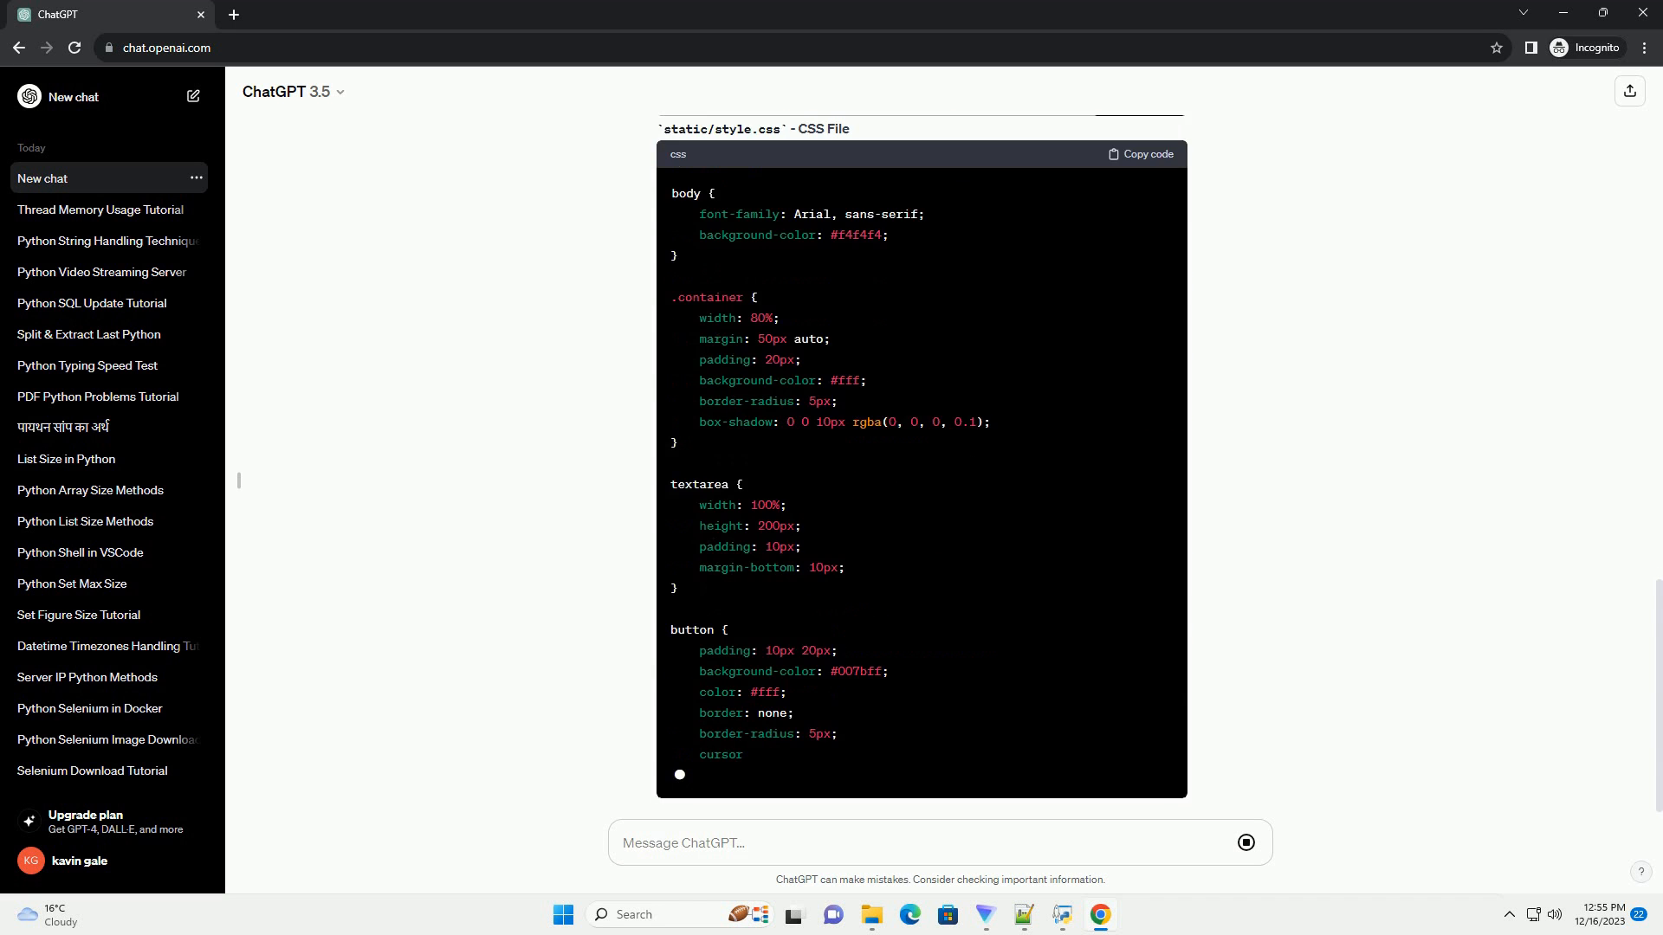
scroll(down, 3)
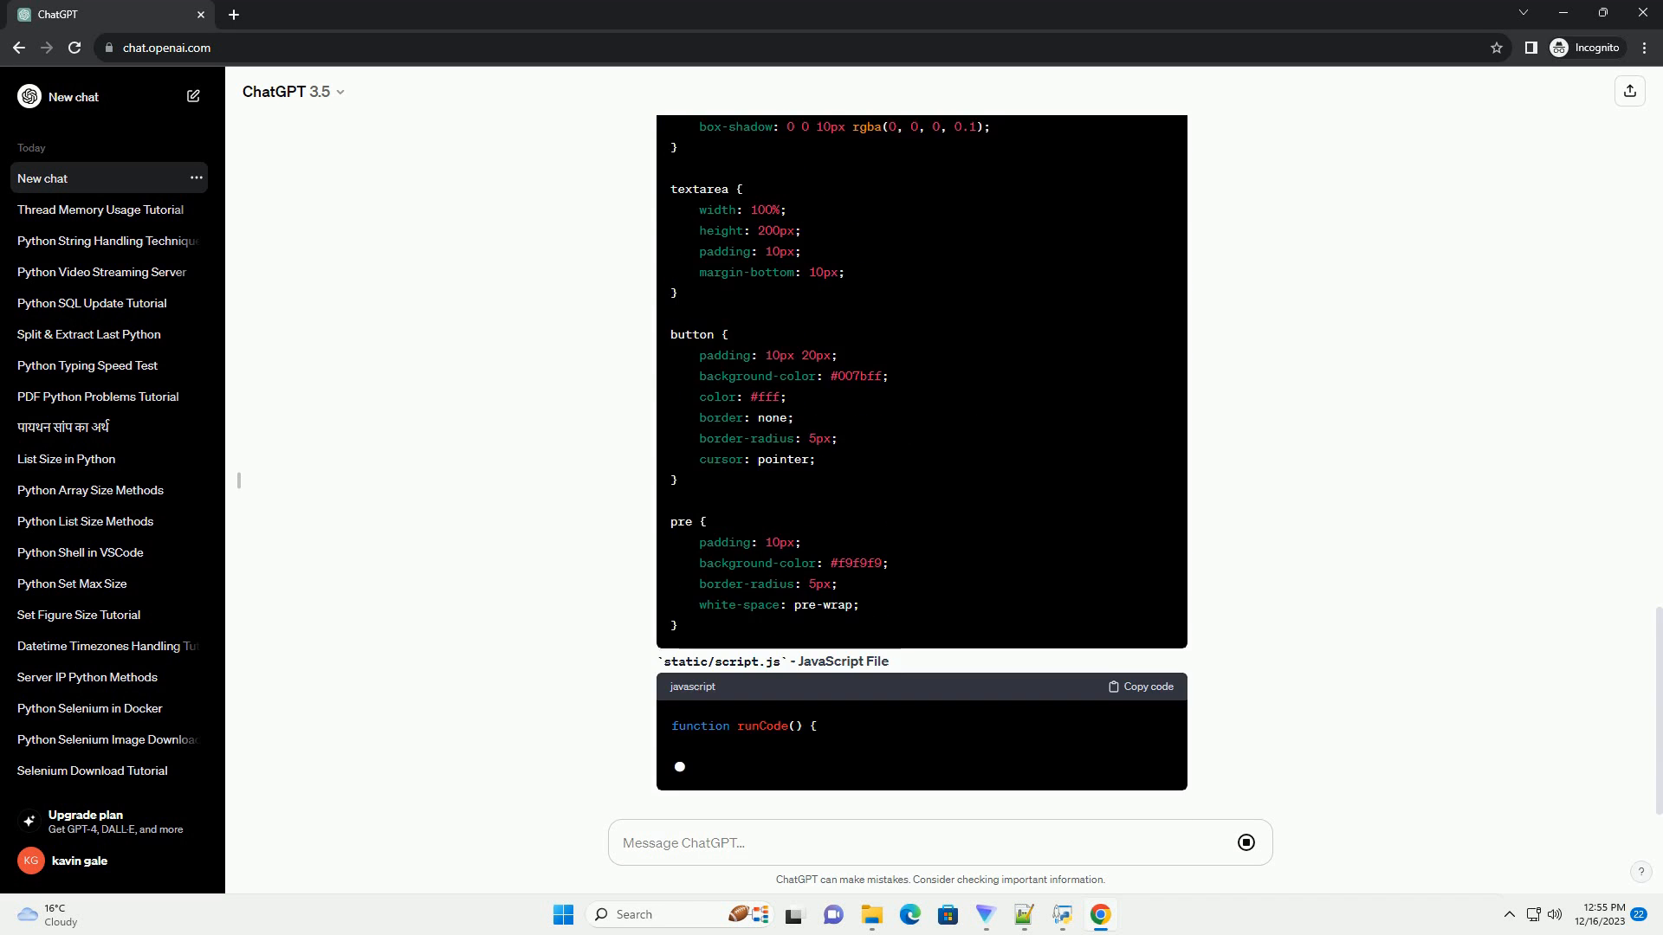
scroll(down, 3)
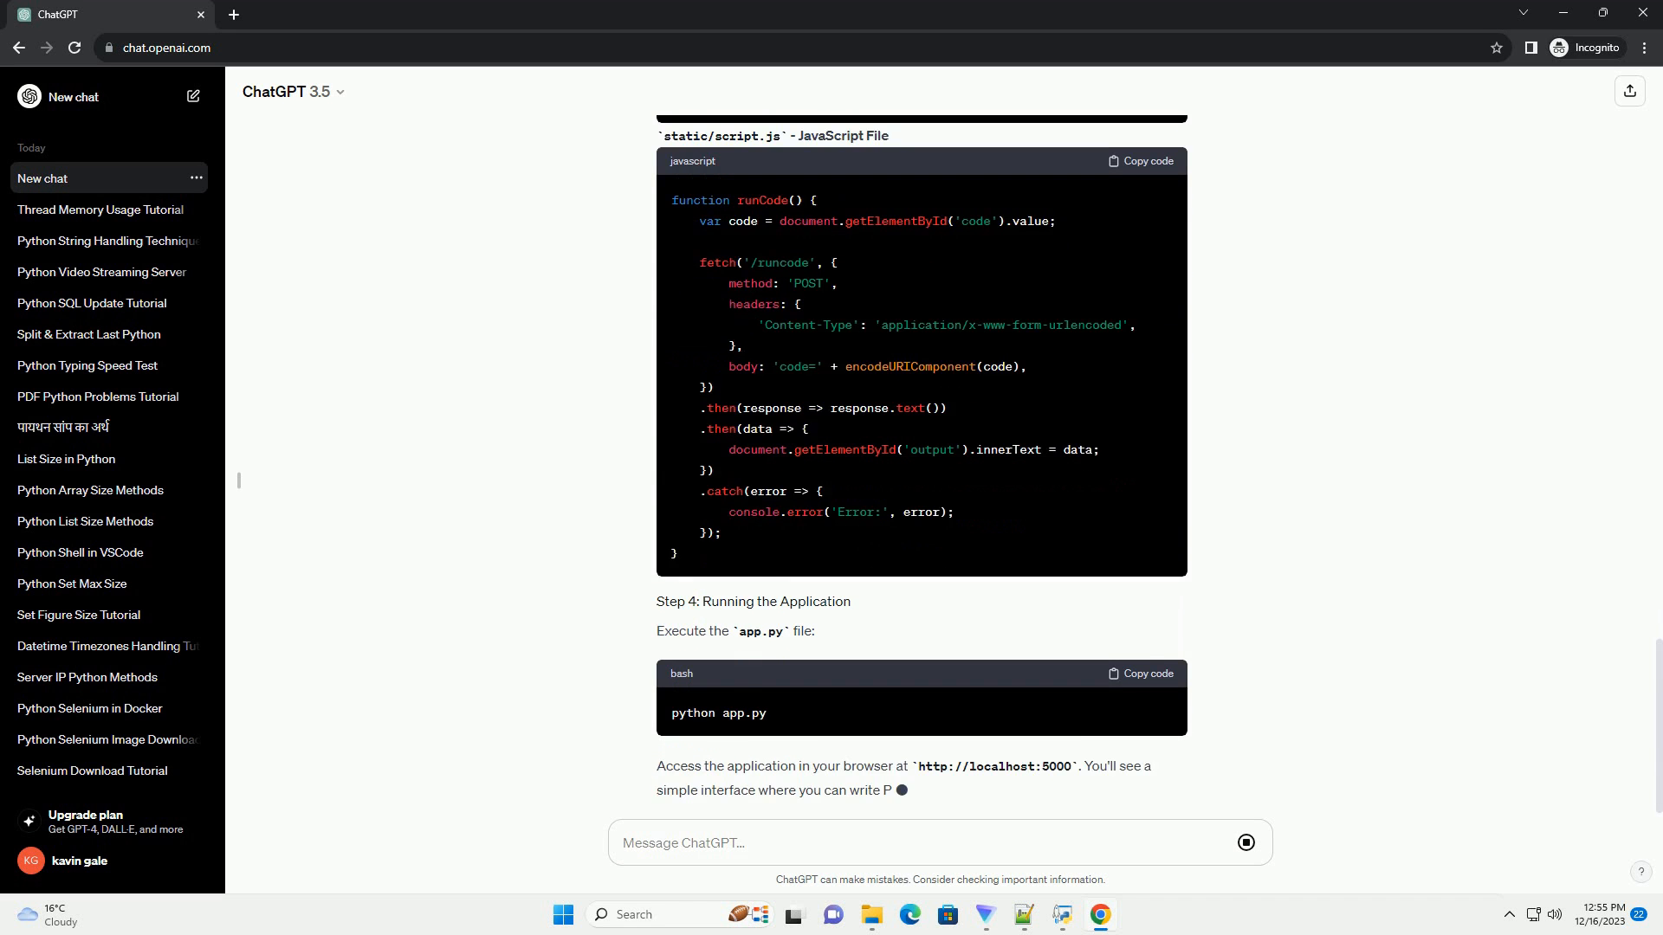
scroll(down, 3)
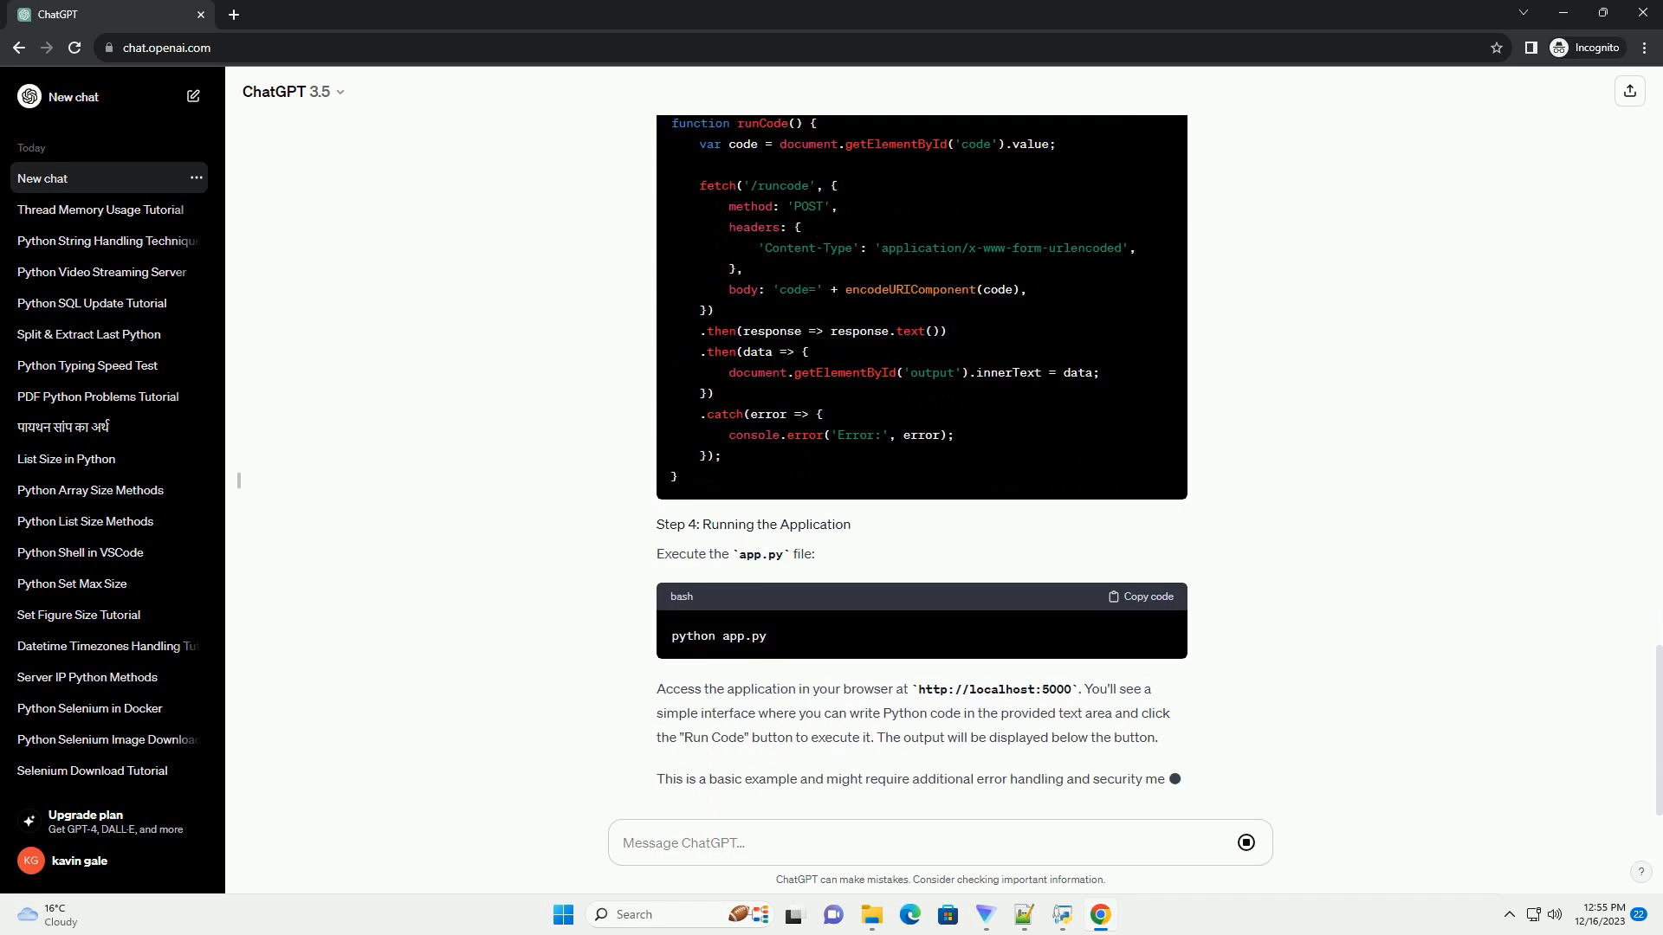